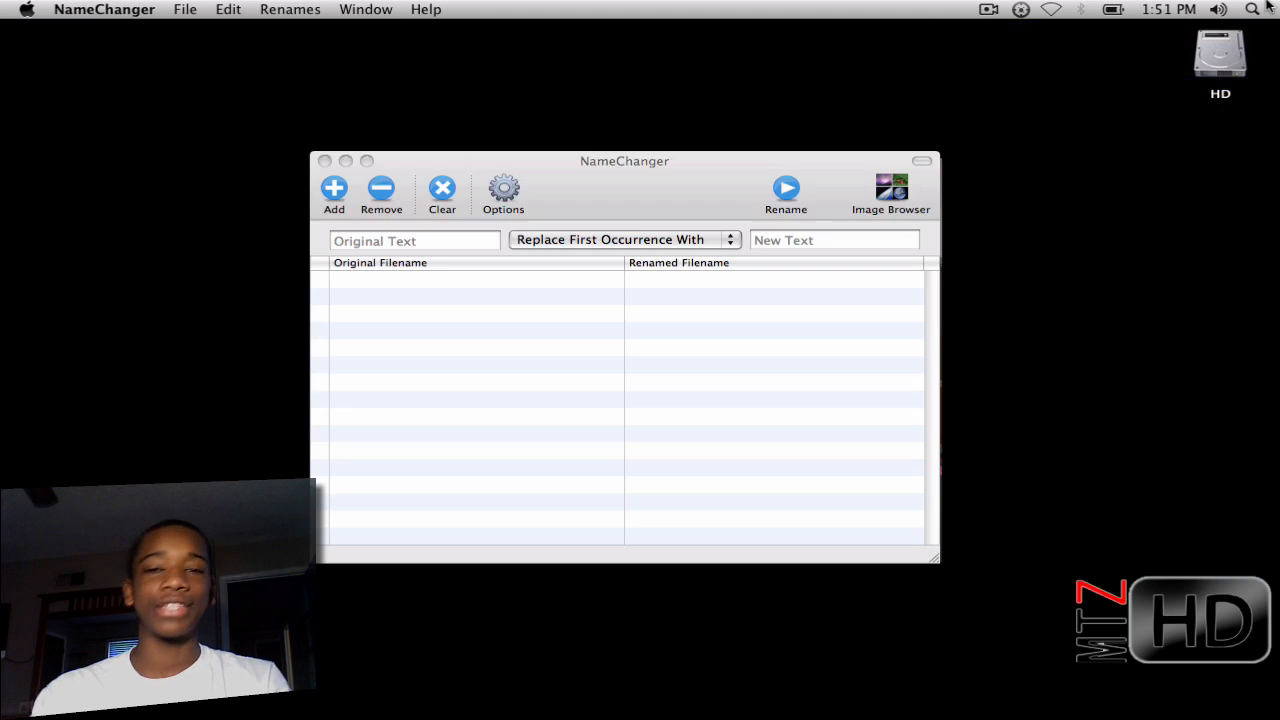
- Browse the Profile Pictures album in Safari and save four photos to the desktop
left_click(1168, 8)
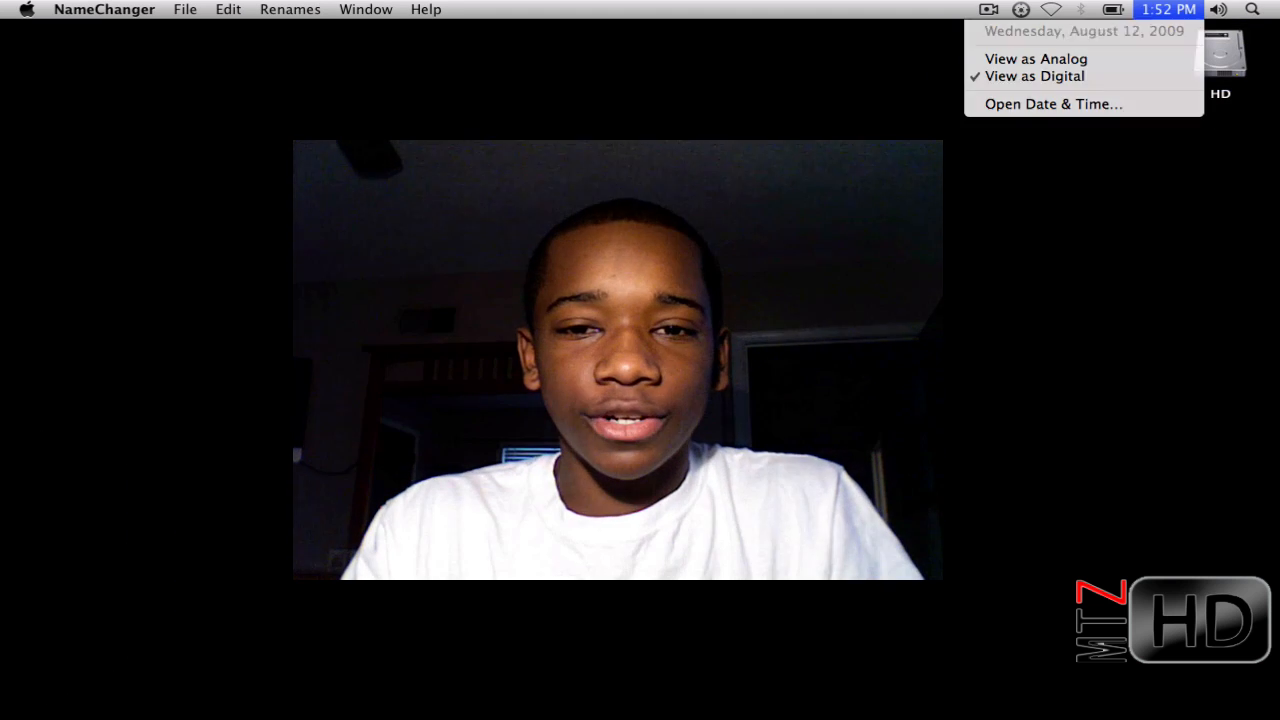
left_click(1168, 8)
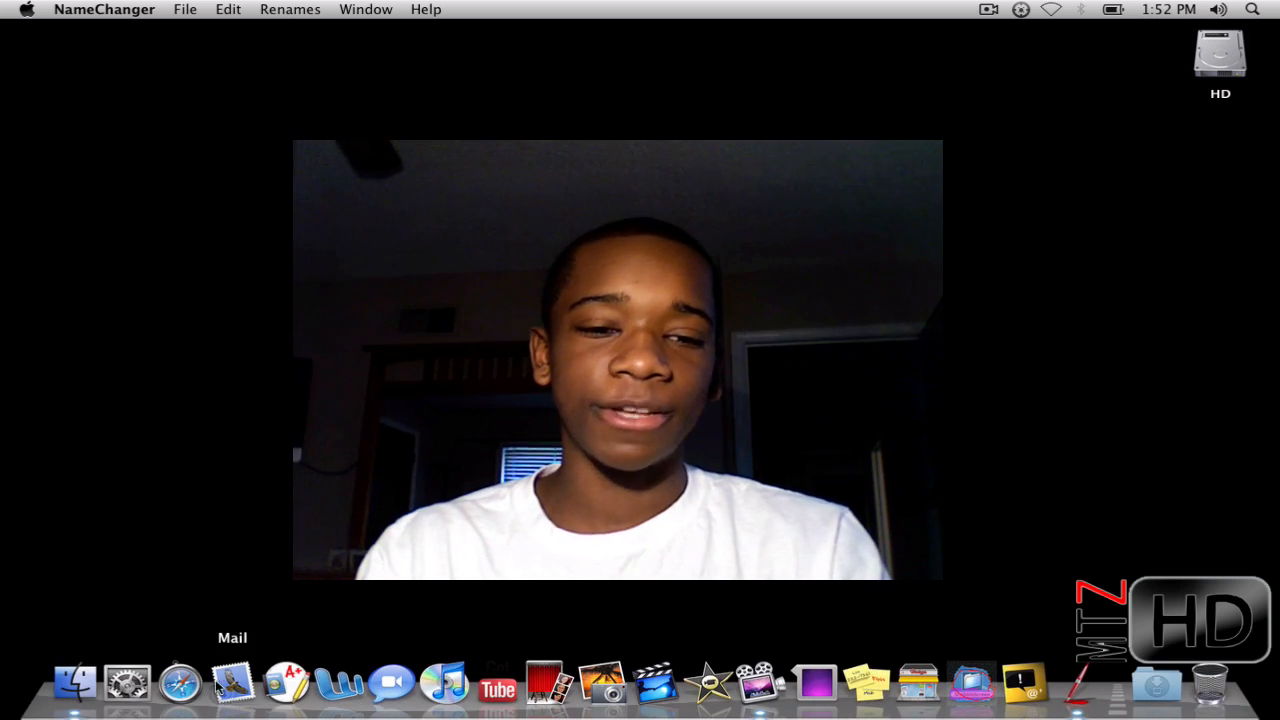
left_click(180, 684)
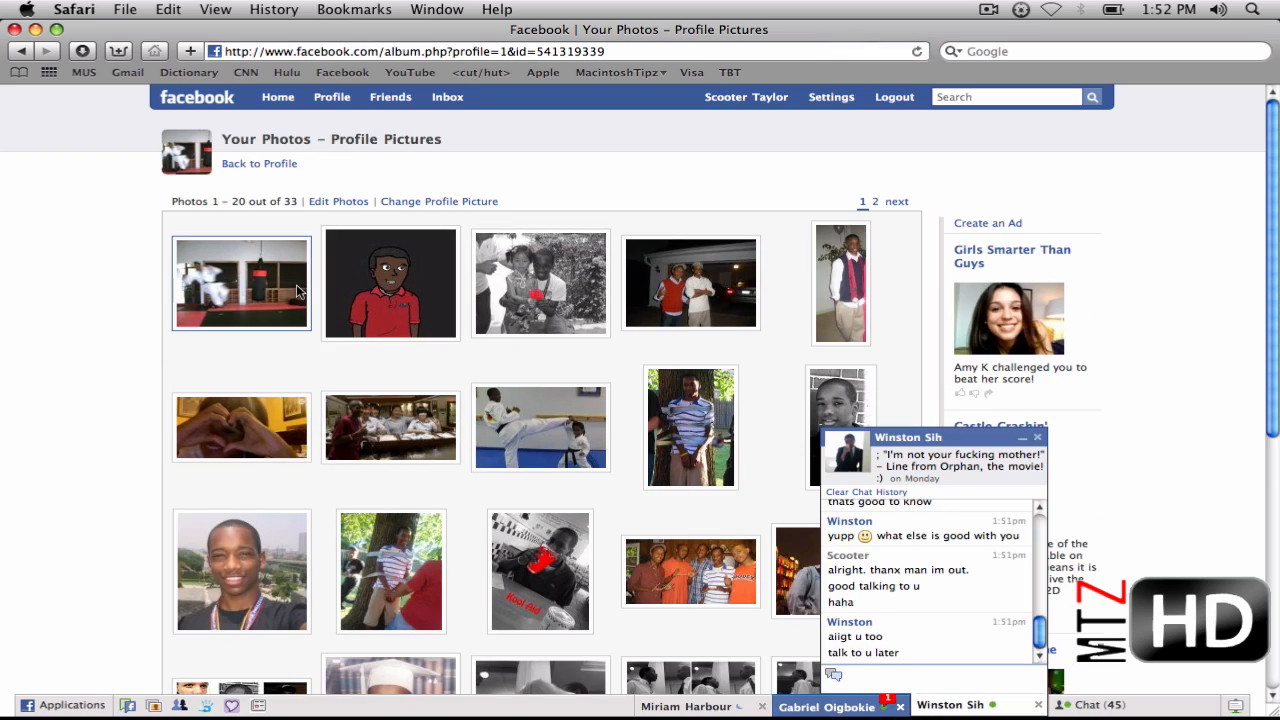
left_click(240, 284)
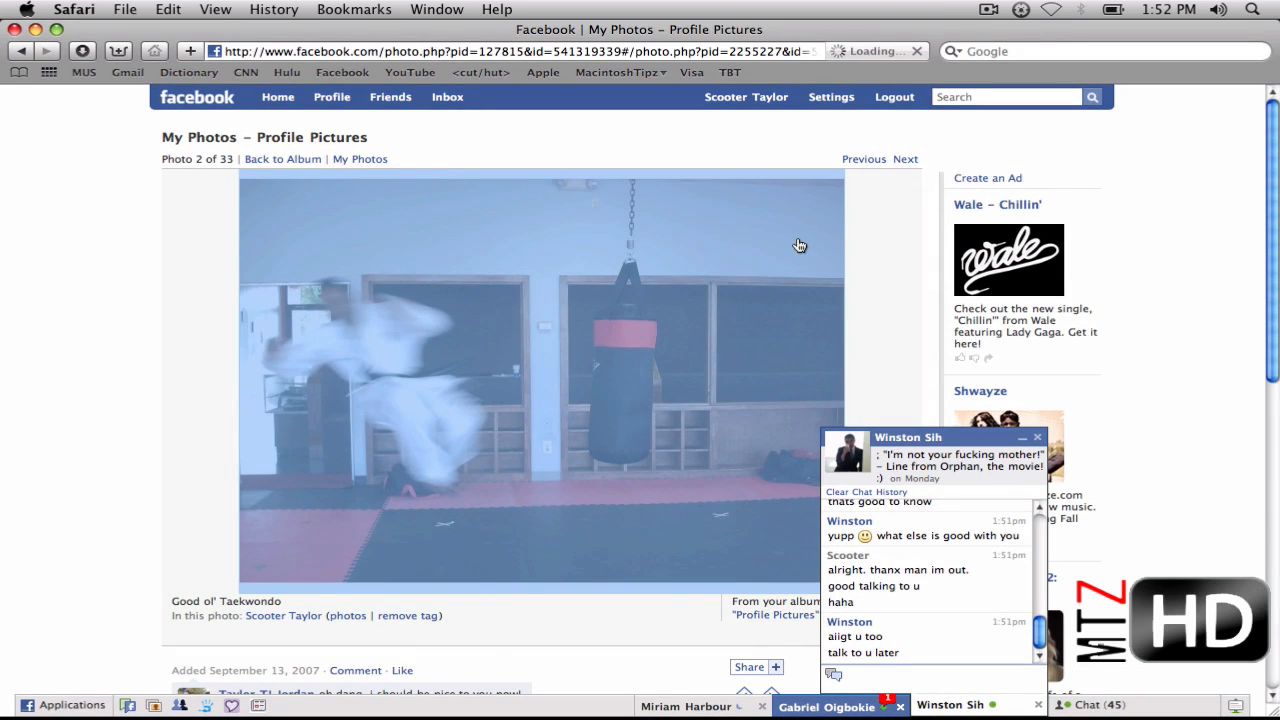
left_click(904, 158)
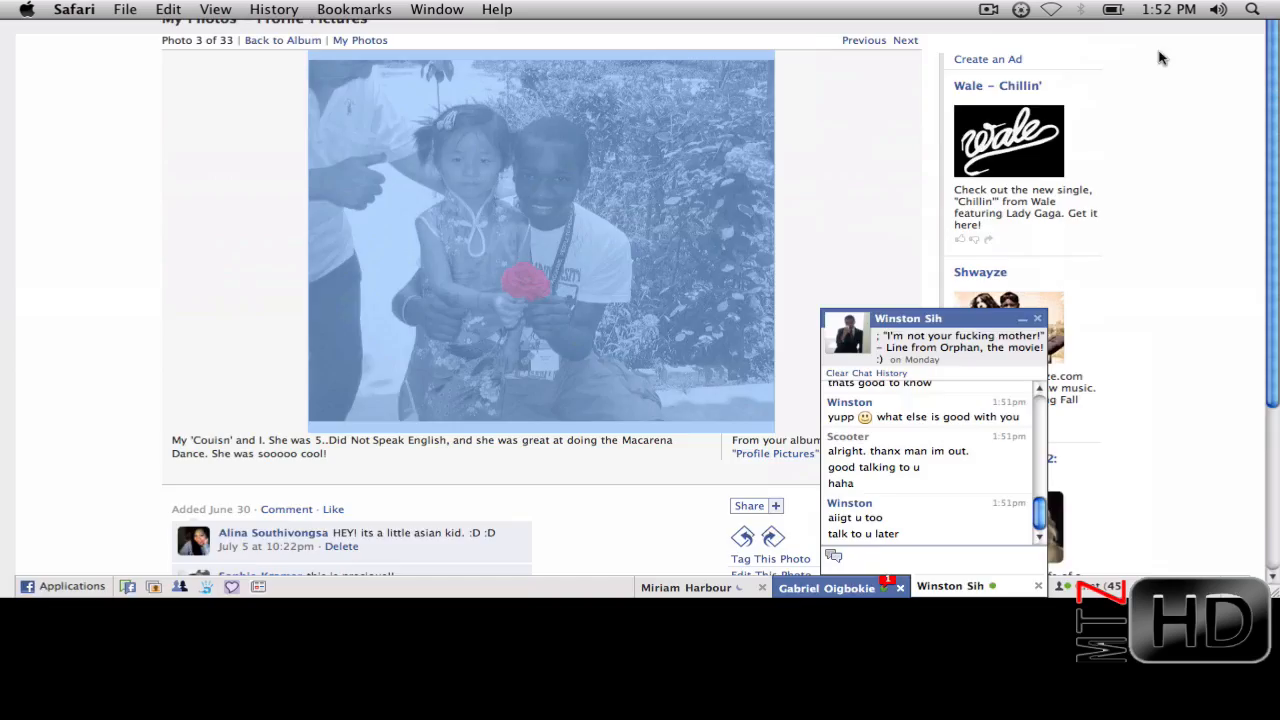
left_click(904, 40)
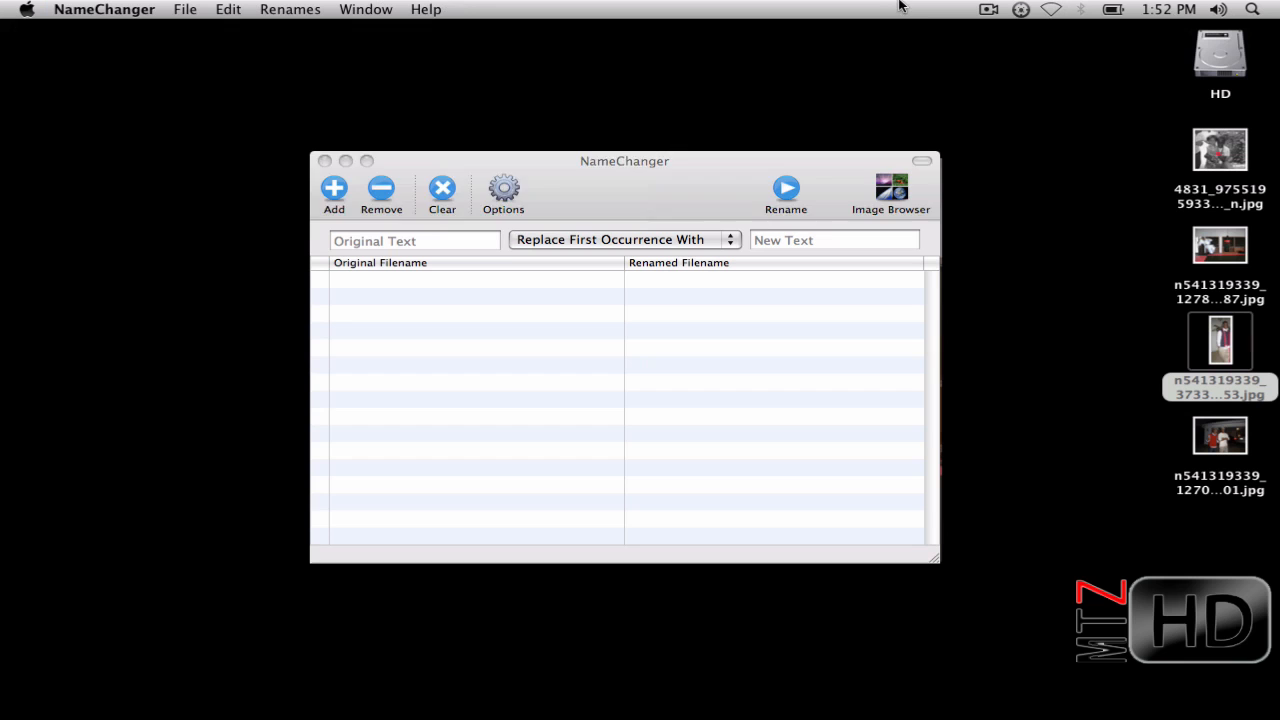
- Add the four desktop jpg files to NameChanger's rename list
left_click(1220, 150)
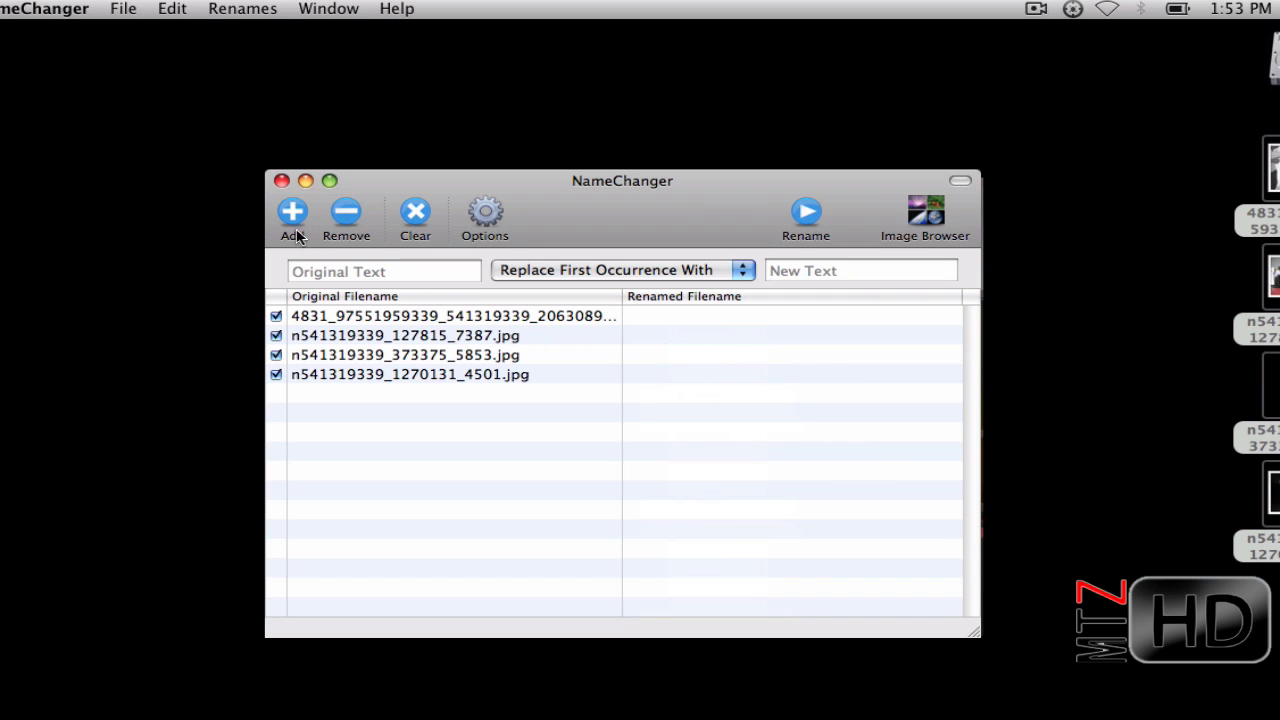
left_click(292, 212)
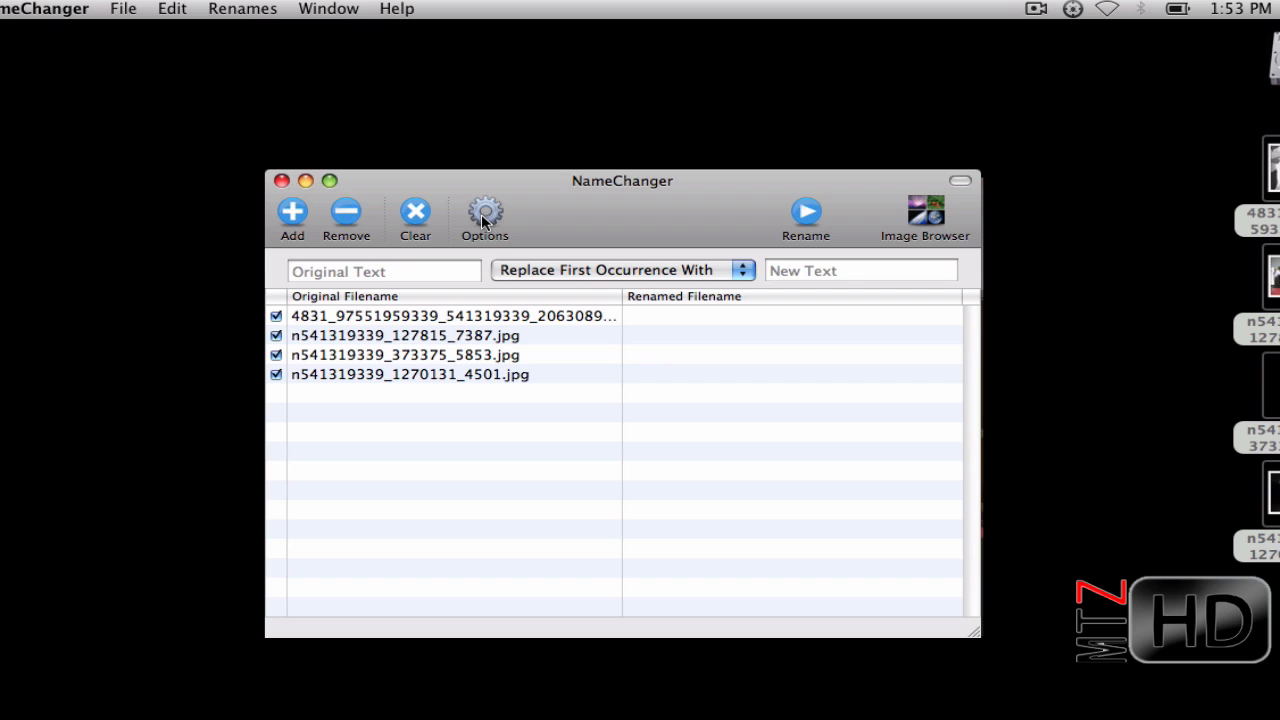
mouse_move(810, 190)
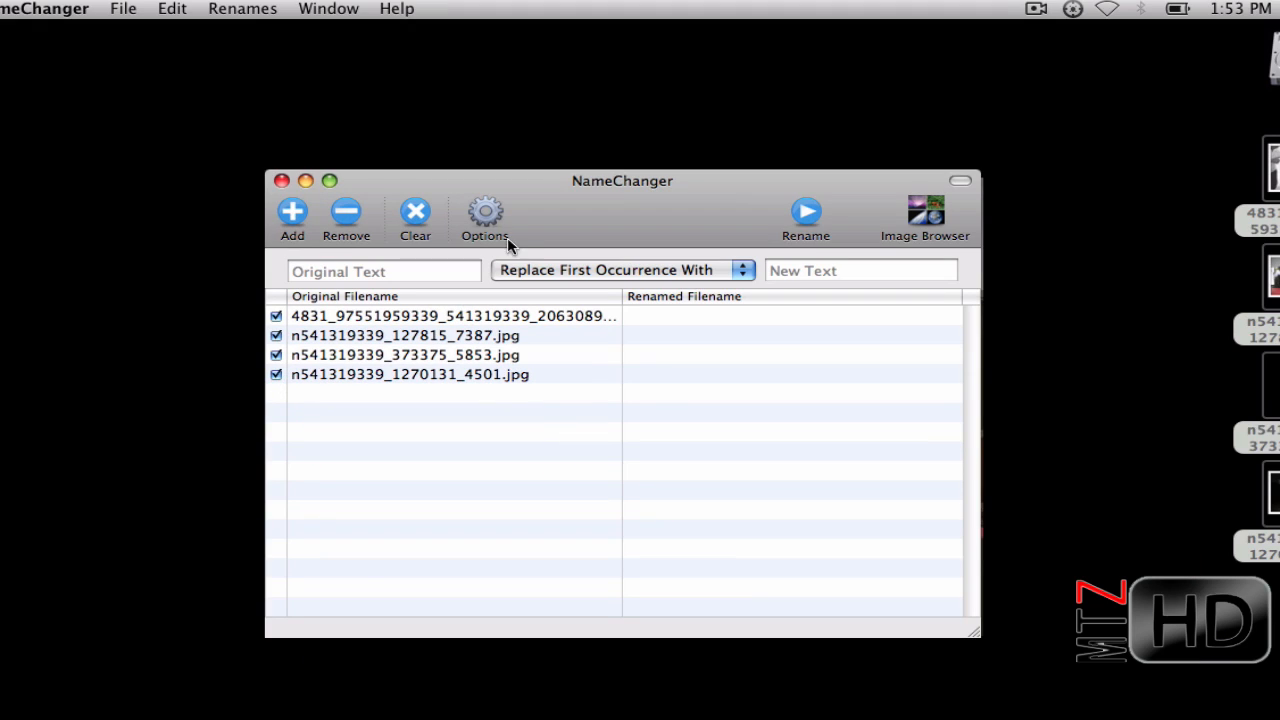
- Enable Hide Extensions in Options so the photo names show without .jpg
left_click(484, 212)
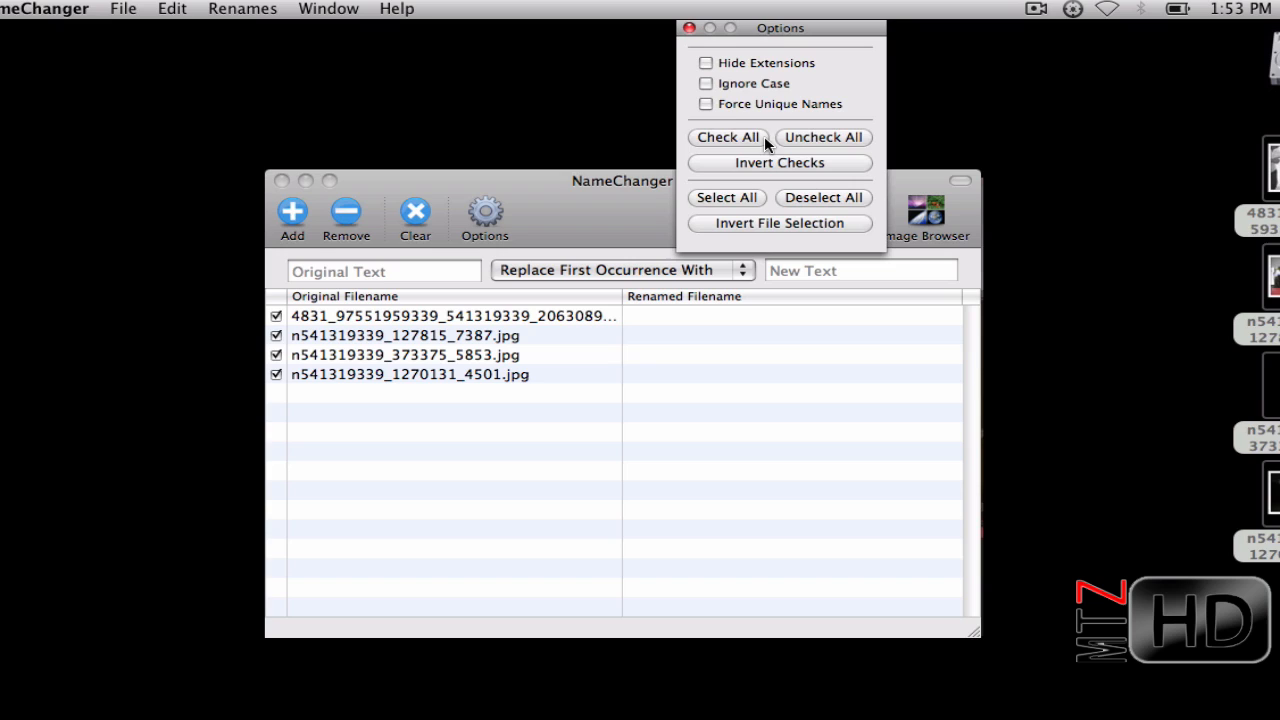
left_click(706, 62)
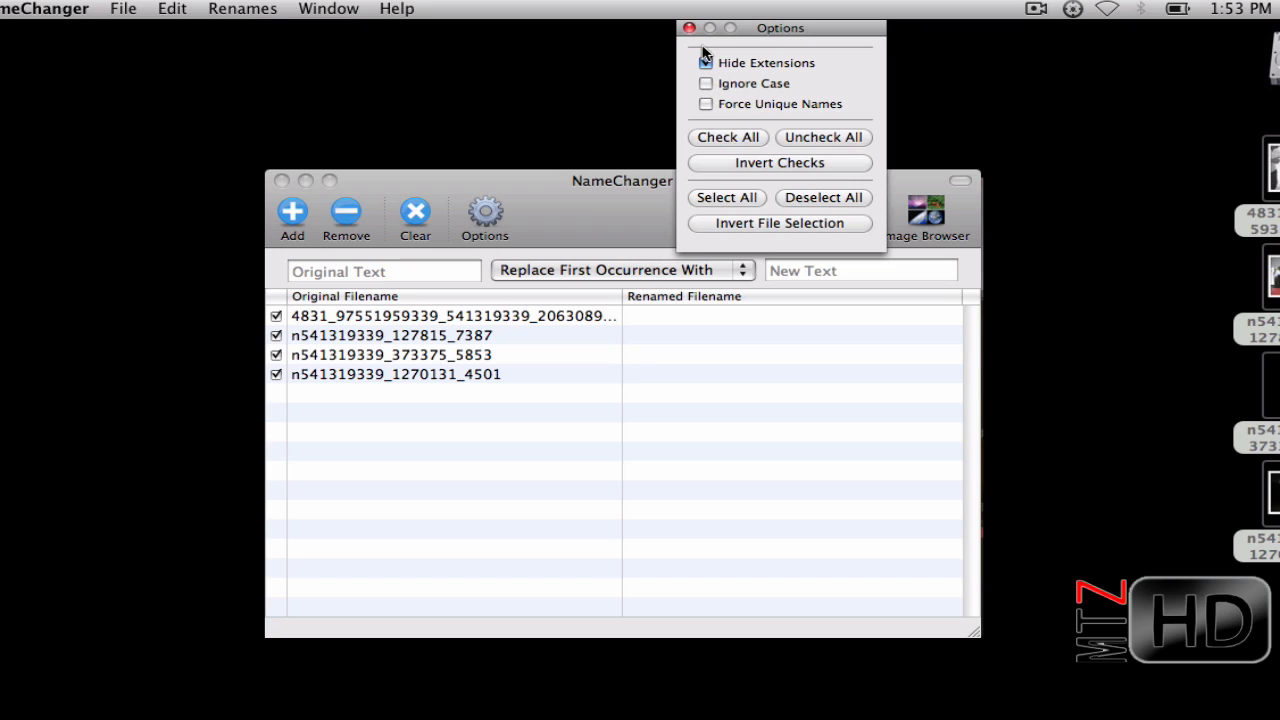
left_click(688, 28)
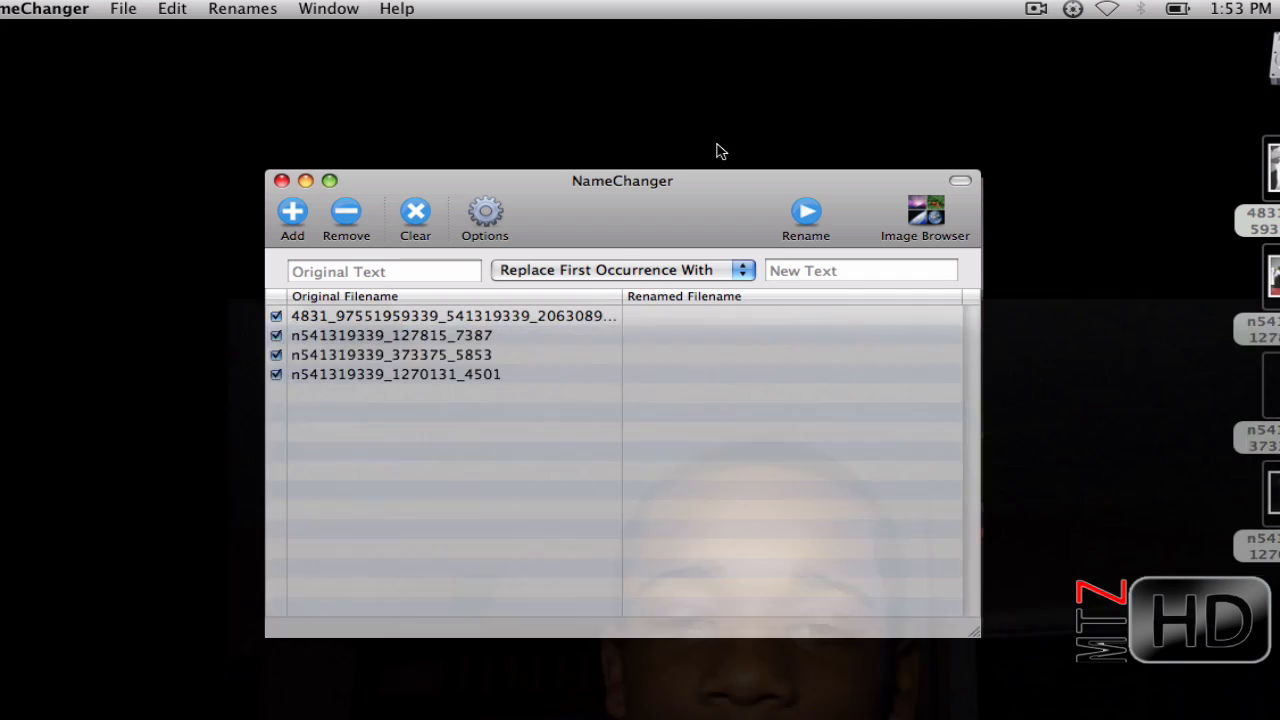
- Switch to Sequence mode replacing the whole filename, starting the numbering at 45
left_click(618, 270)
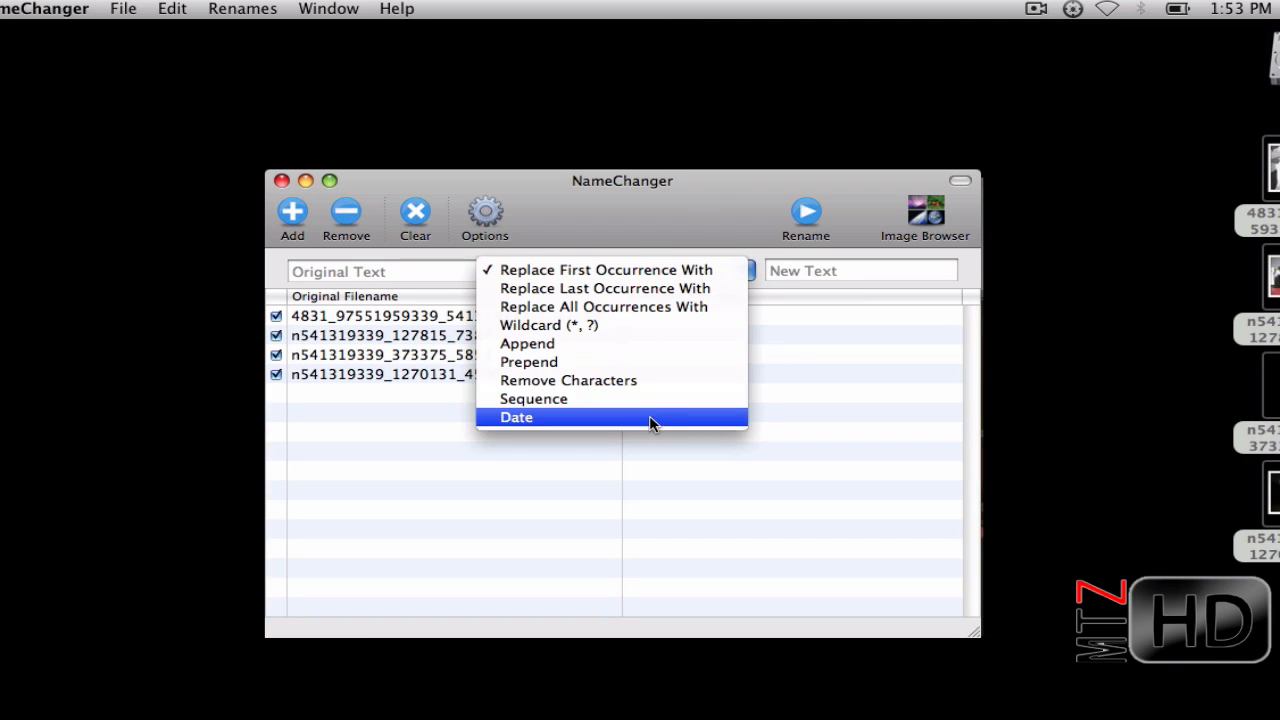
left_click(532, 398)
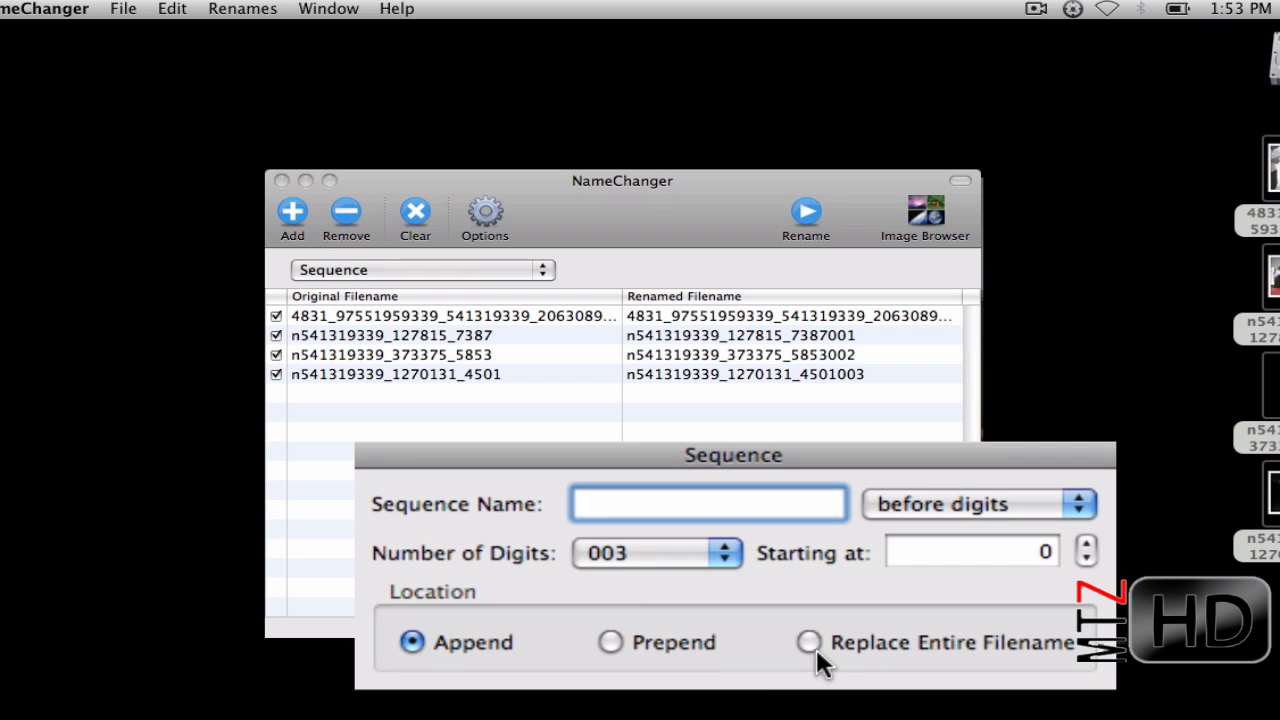
left_click(808, 642)
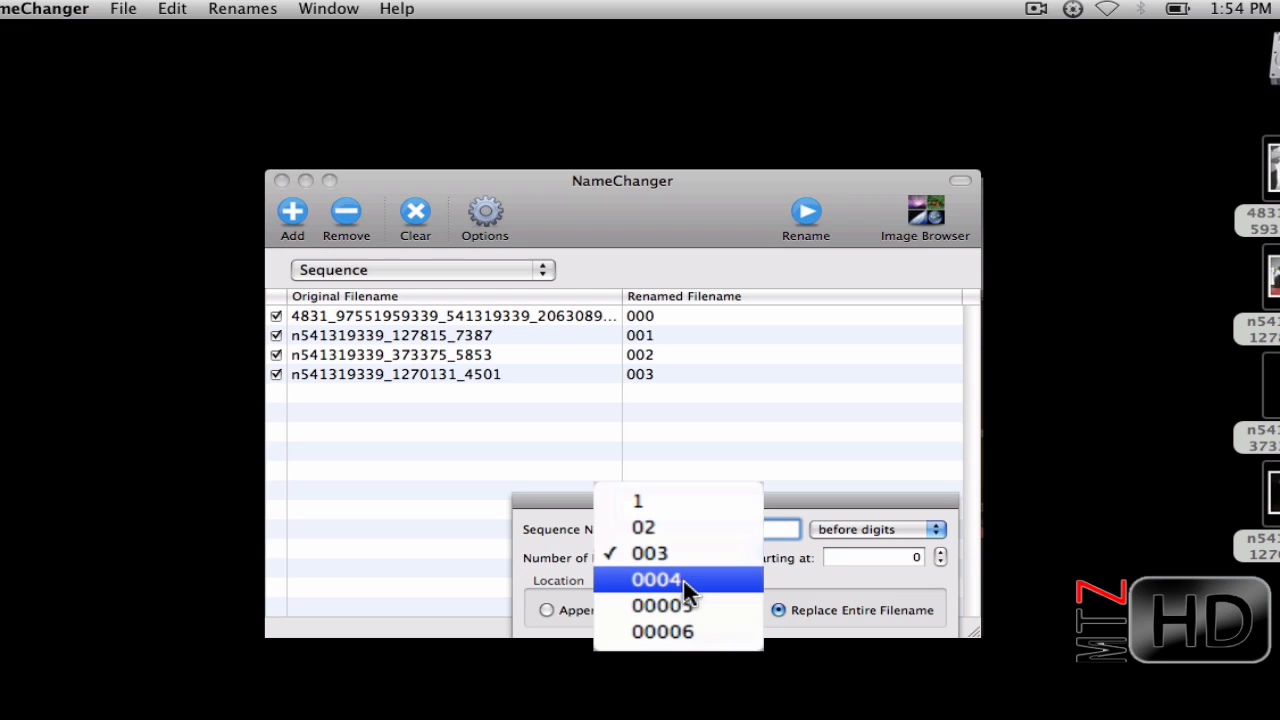
mouse_move(678, 528)
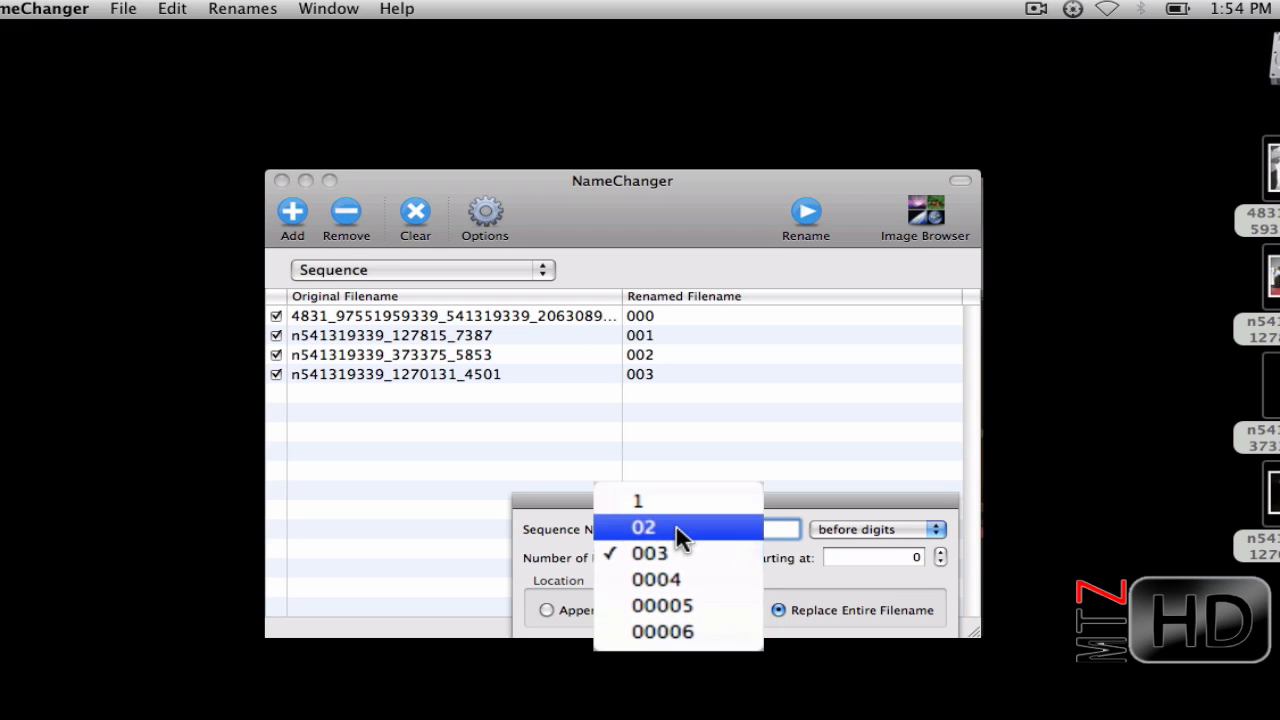
left_click(636, 500)
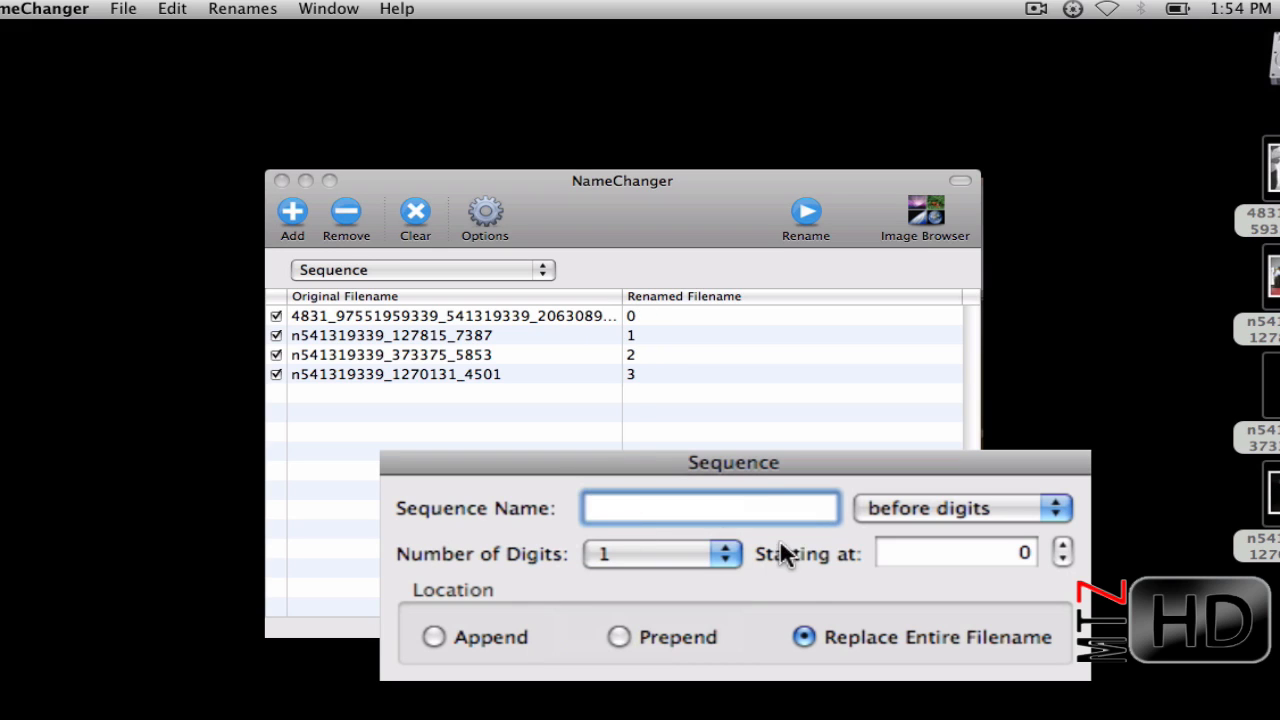
left_click(956, 552)
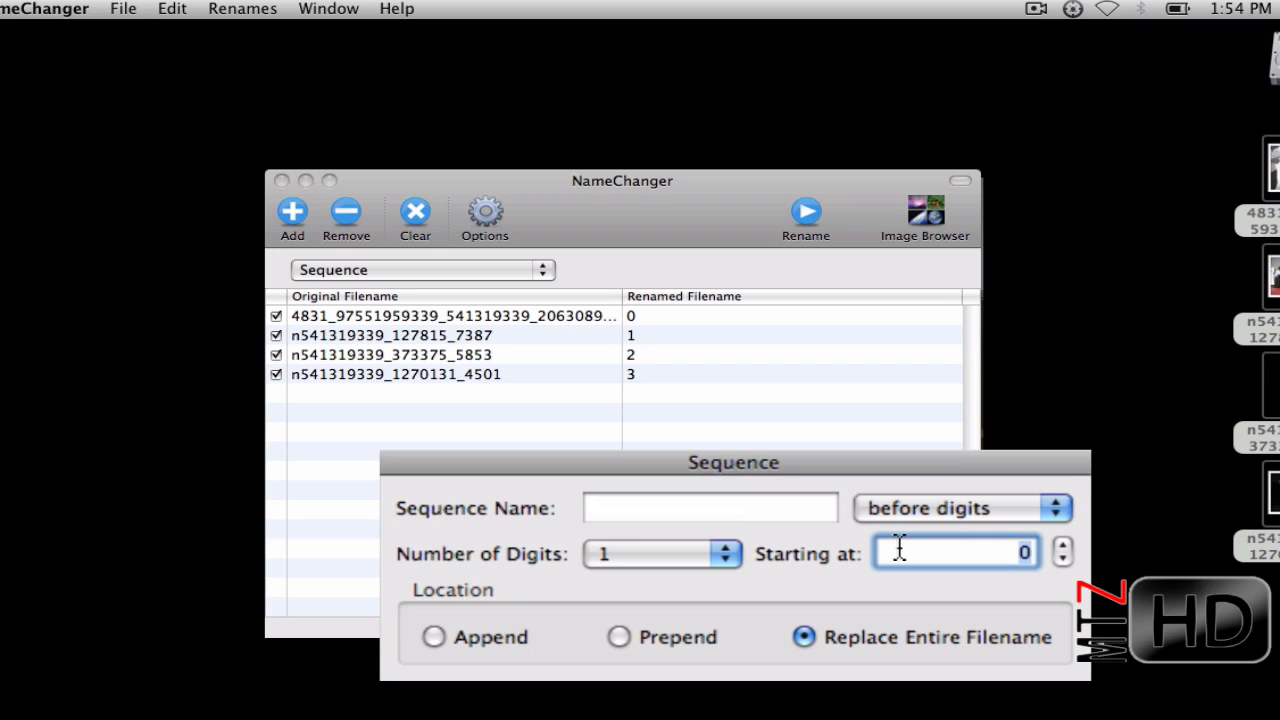
mouse_move(956, 556)
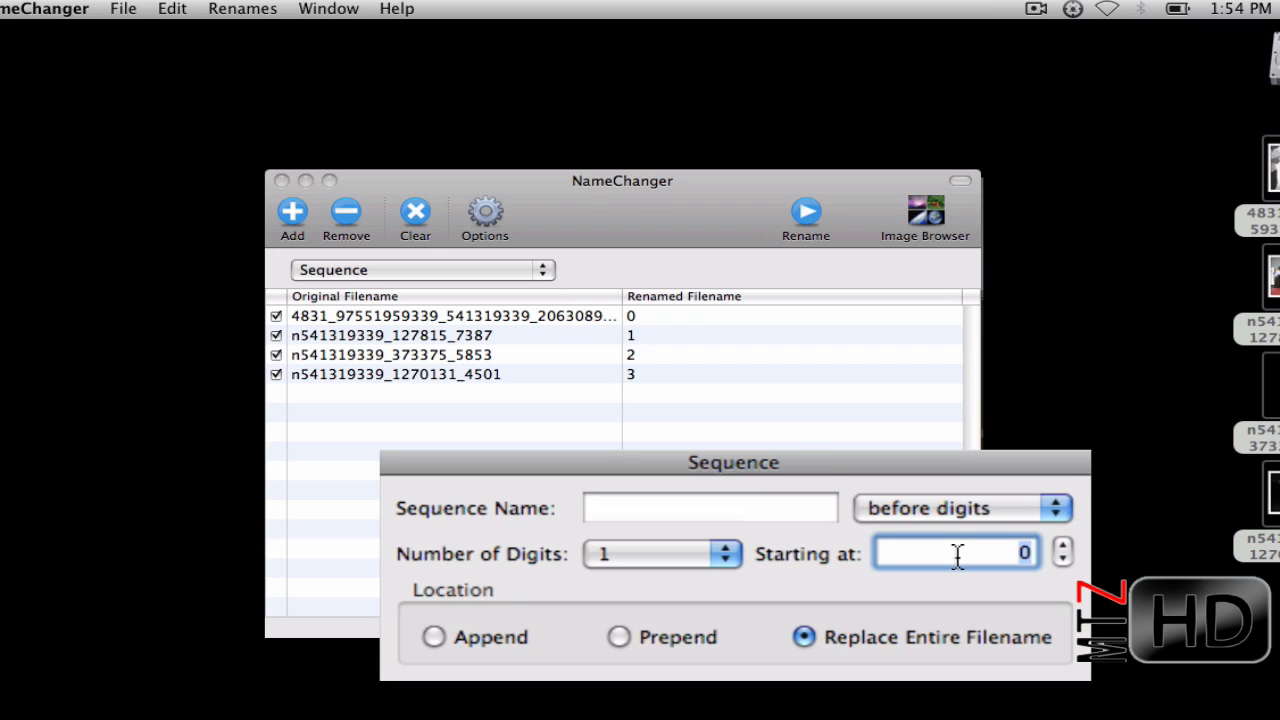
type("45")
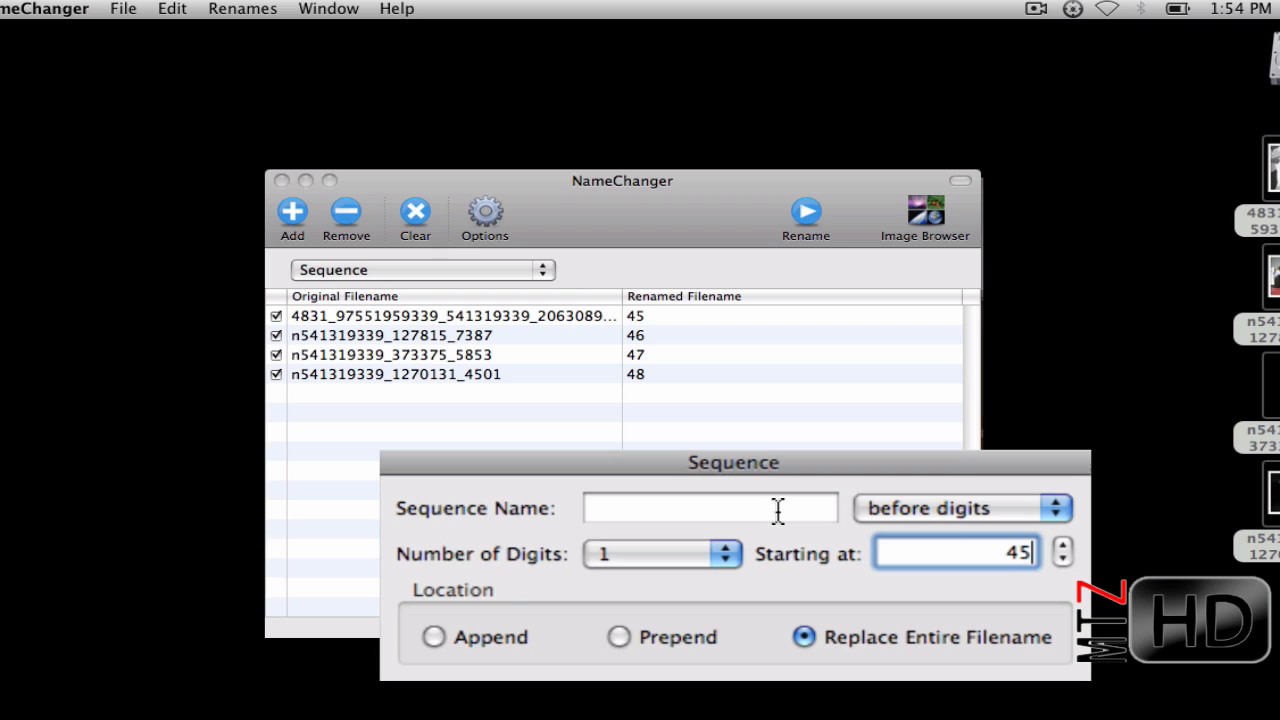
- Set the sequence name to 'Scooter-' placed before the digits, previewing Scooter-45 to Scooter-48
left_click(710, 508)
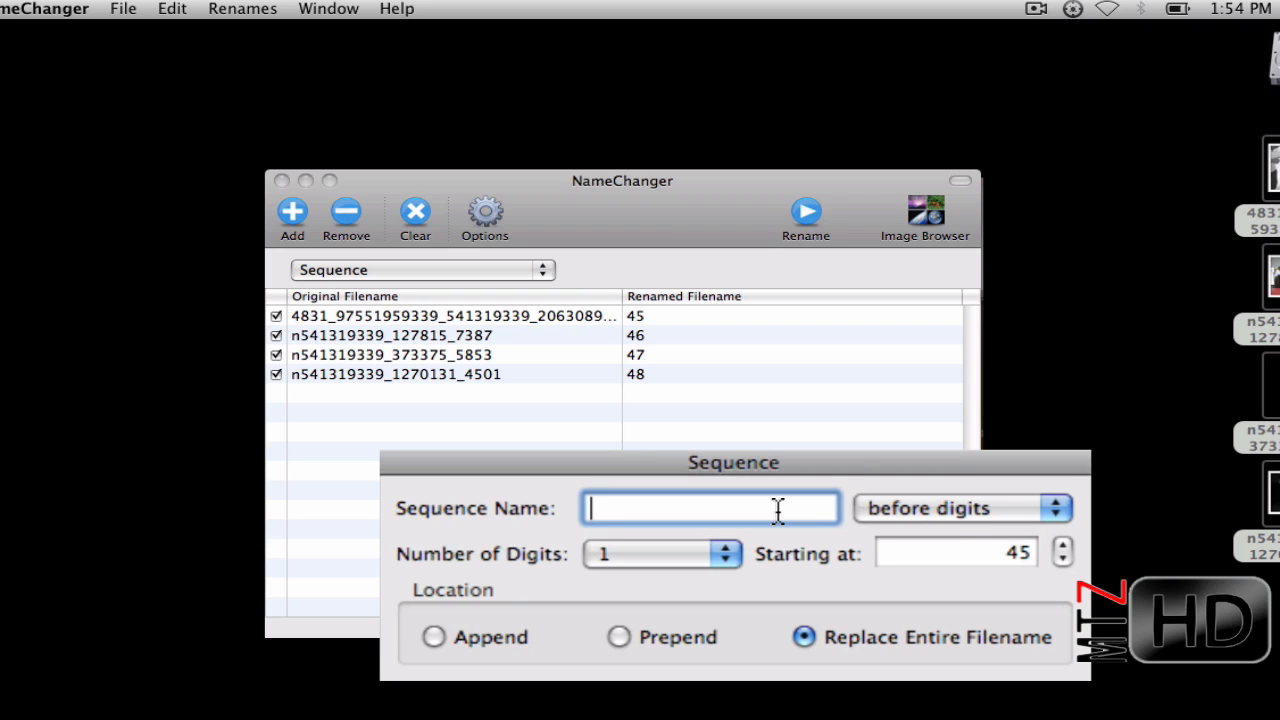
type("c")
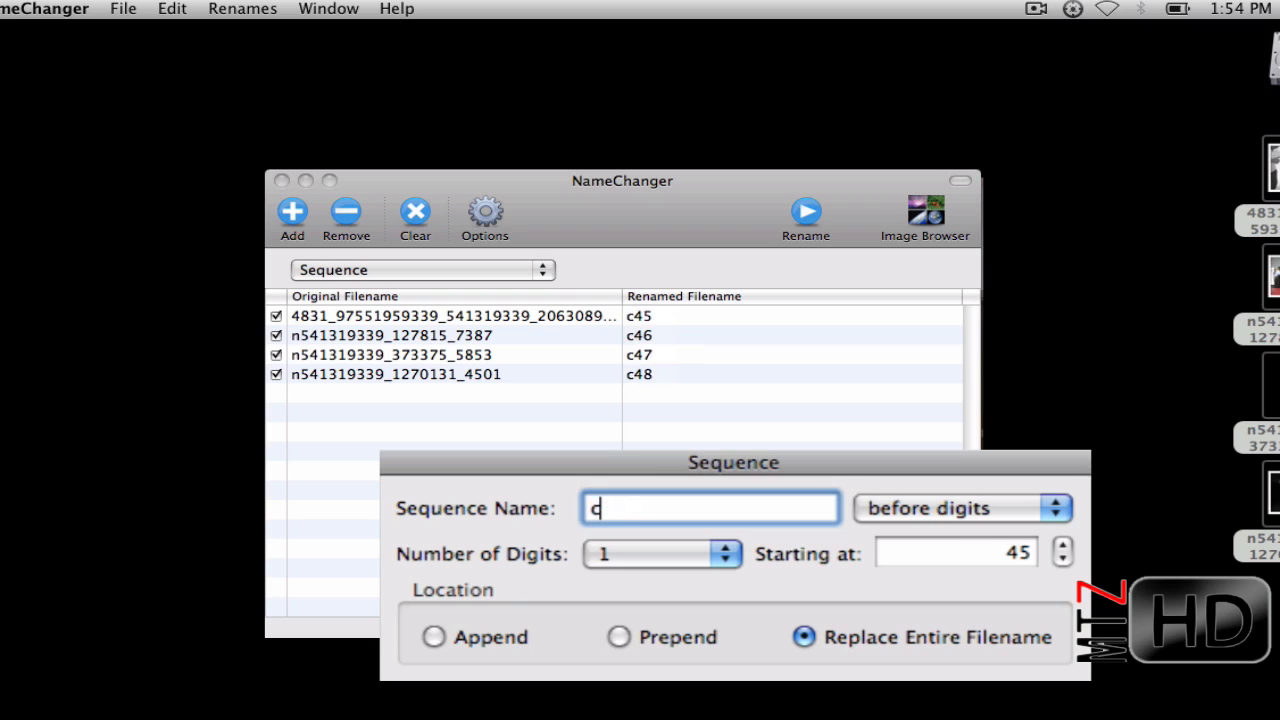
type("cooter")
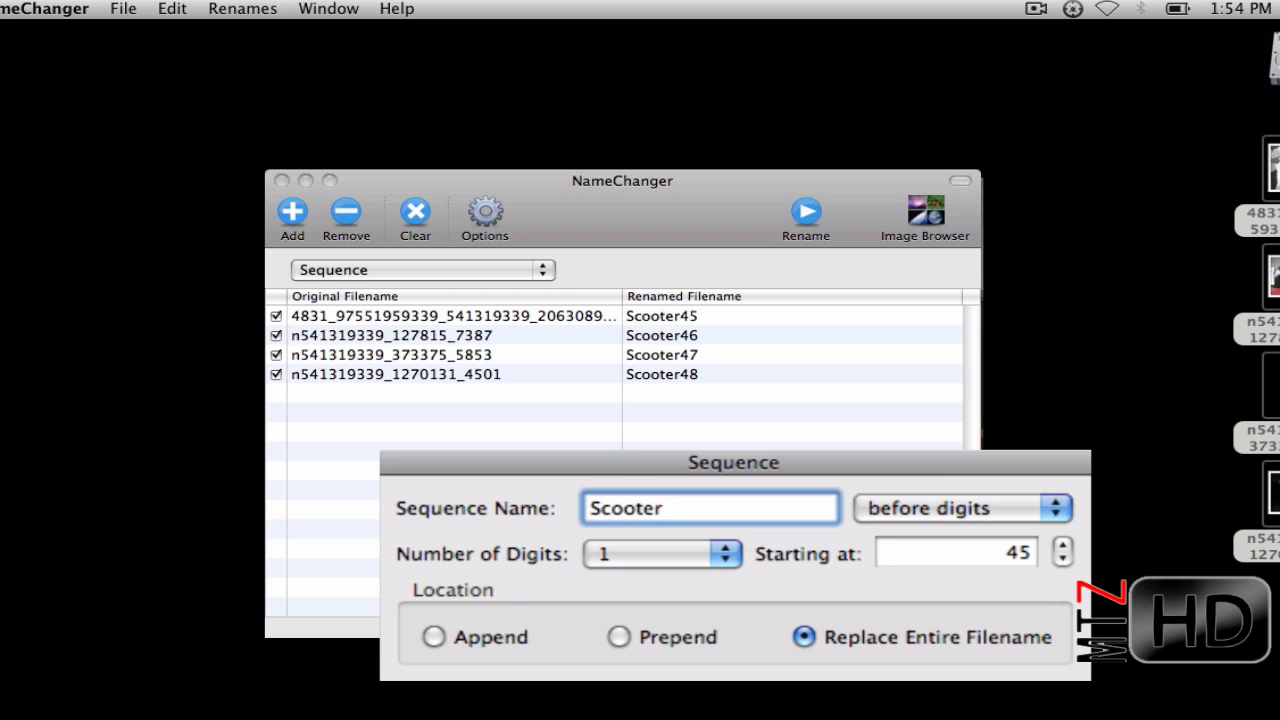
type("-")
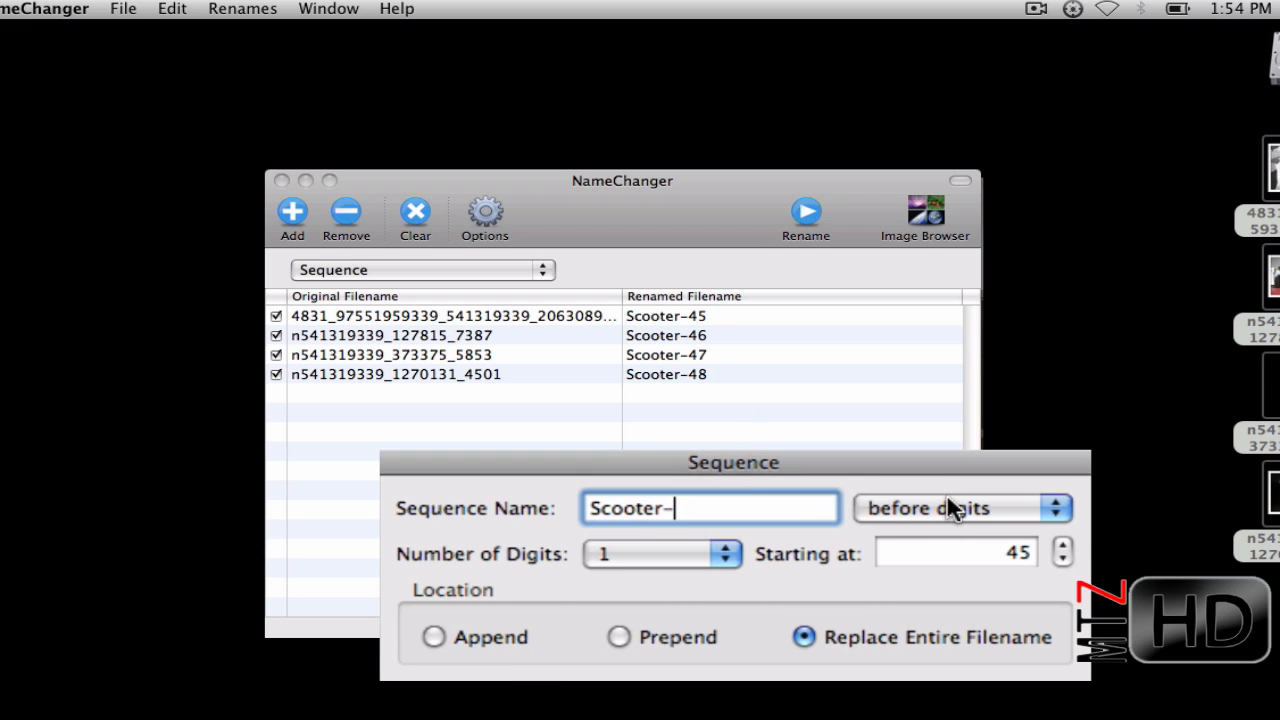
left_click(960, 508)
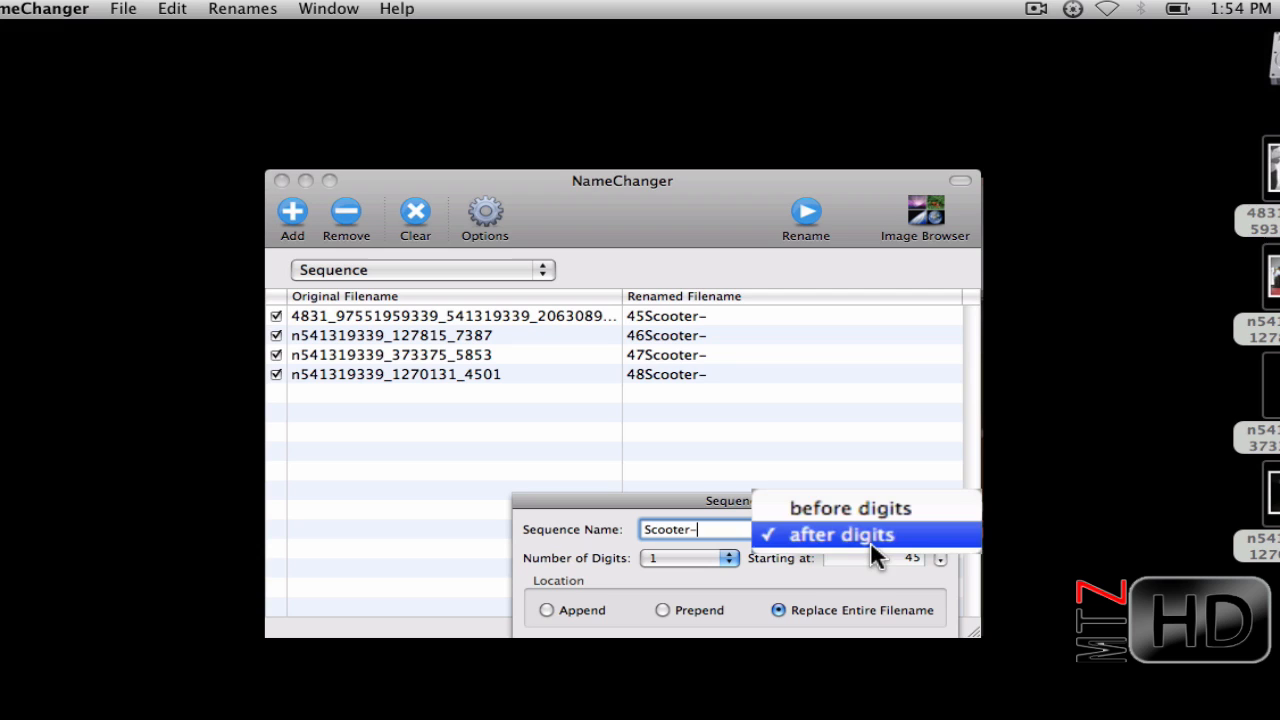
left_click(848, 508)
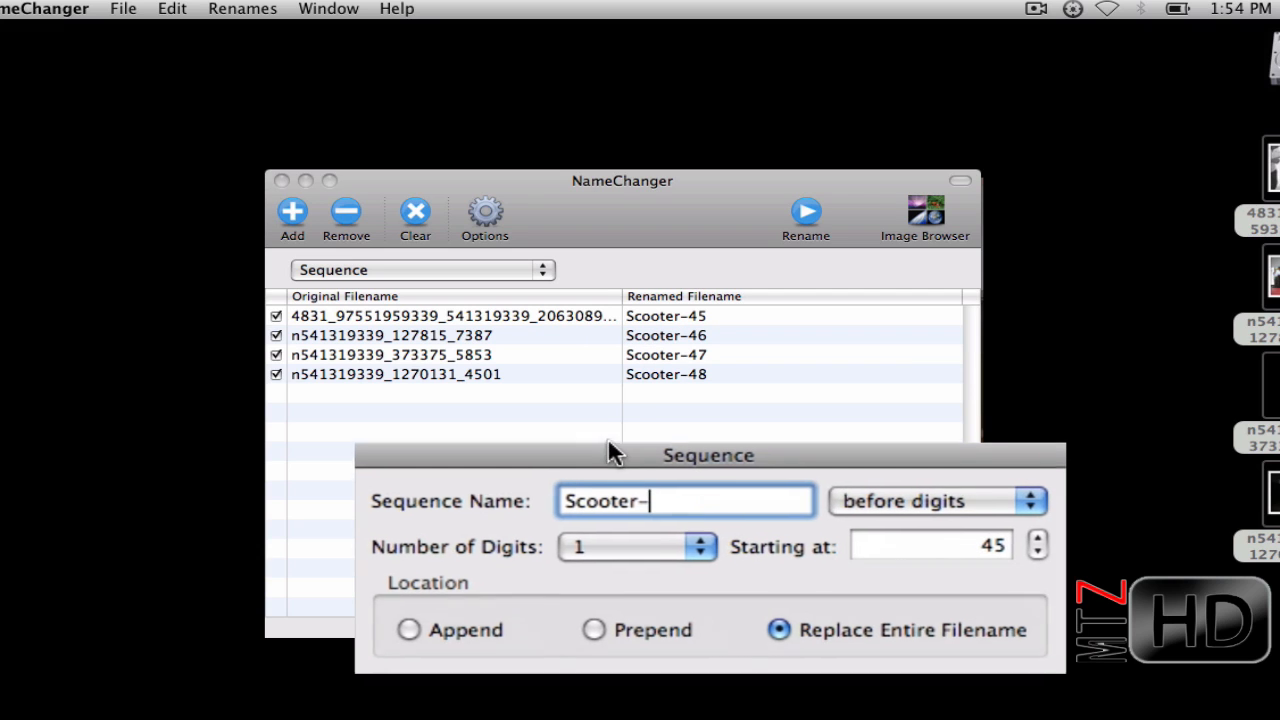
left_click_drag(708, 456, 652, 424)
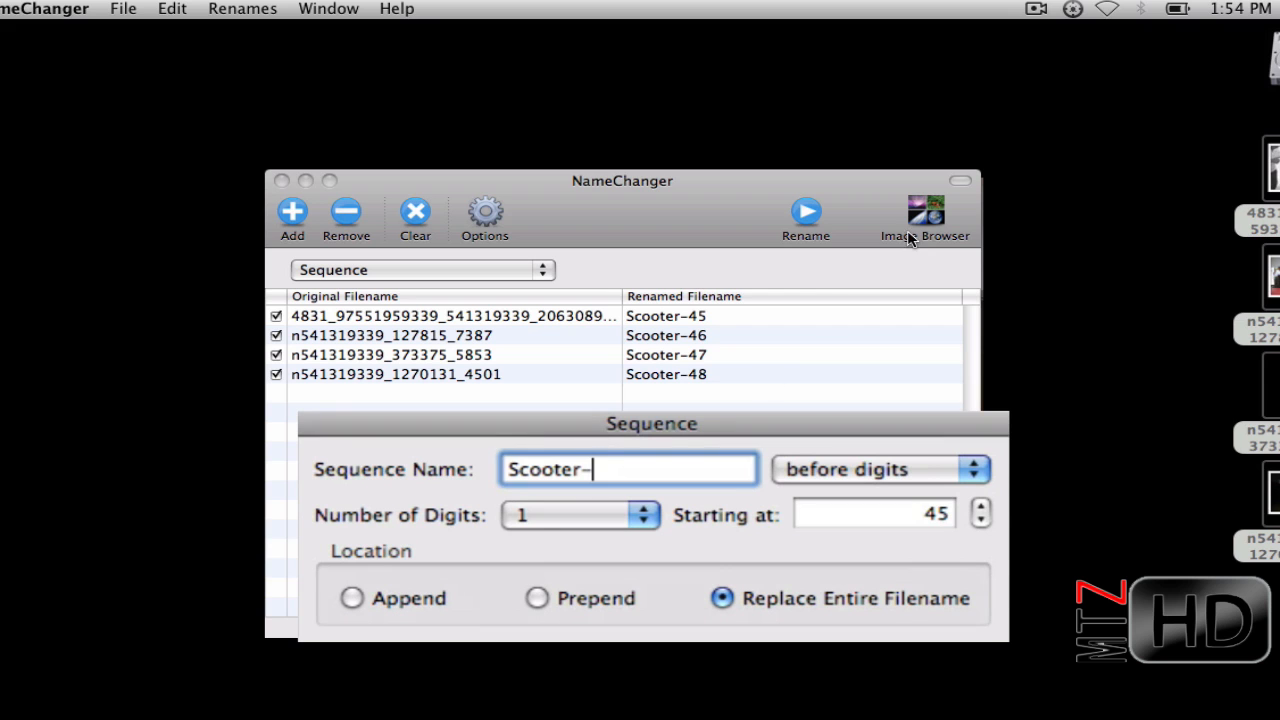
- In the Image Browser, drag the black-and-white photo to the end so it becomes Scooter-48
left_click(924, 212)
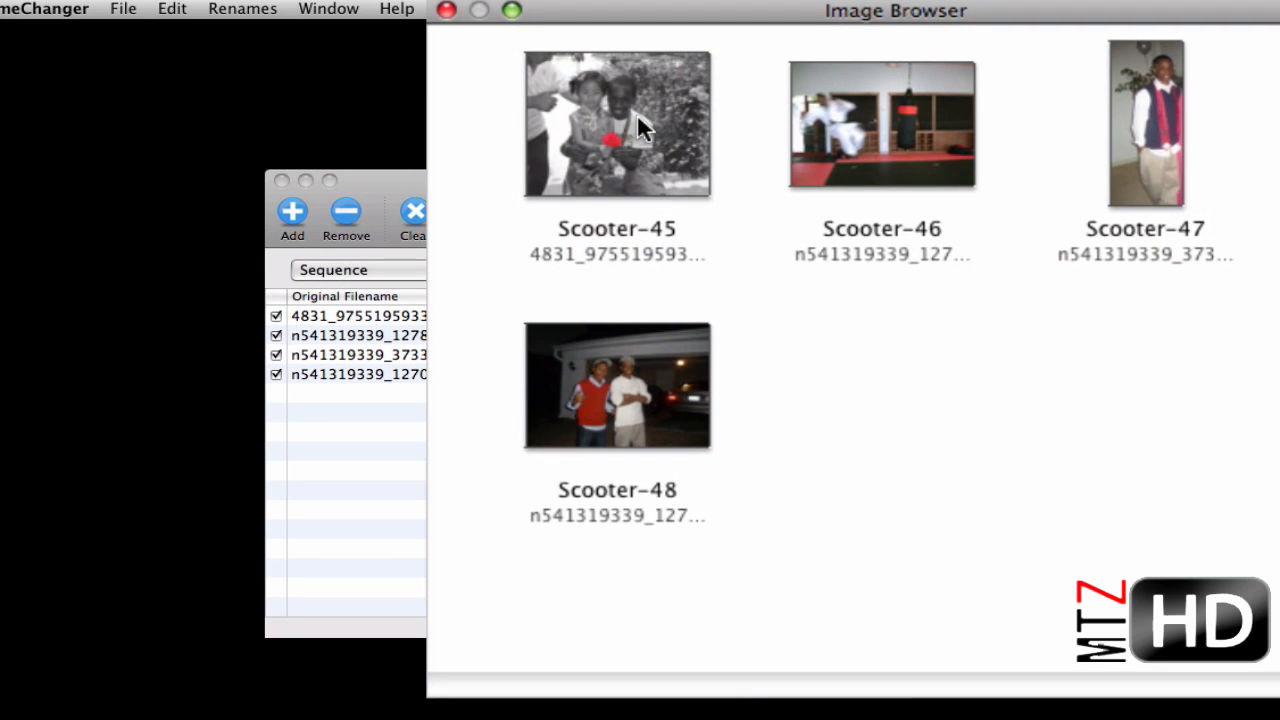
mouse_move(650, 140)
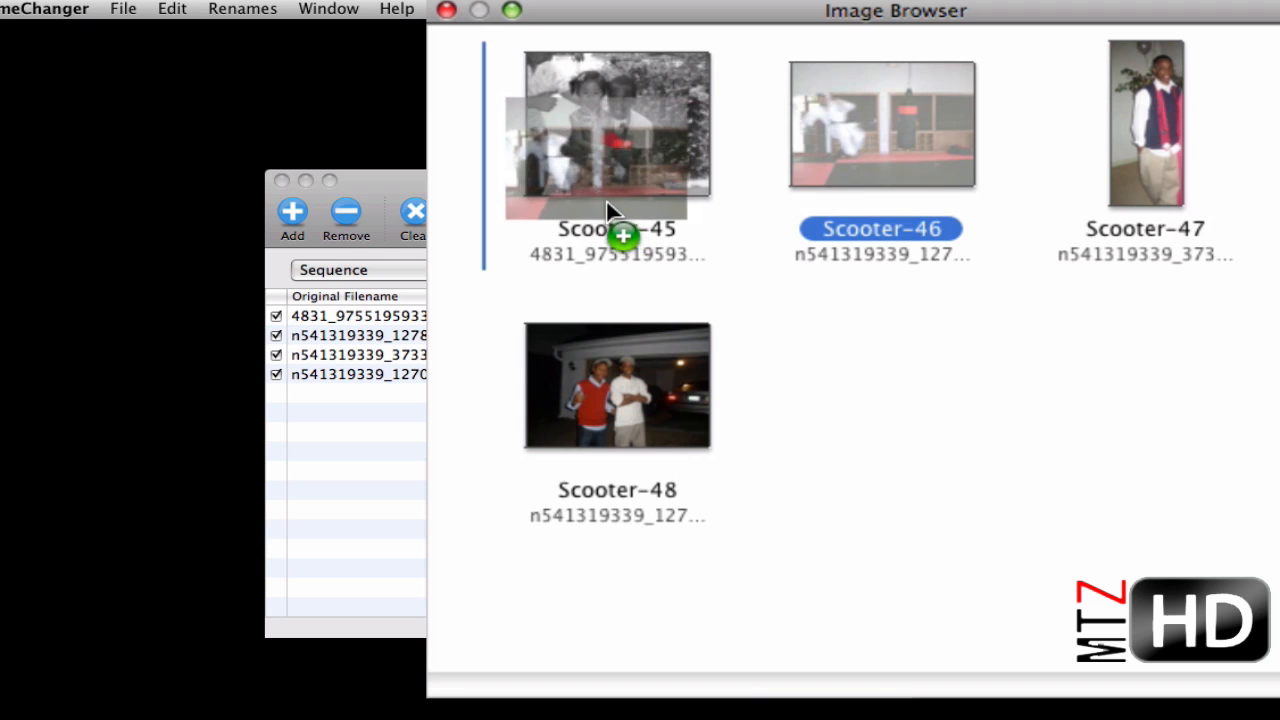
left_click_drag(616, 130, 816, 356)
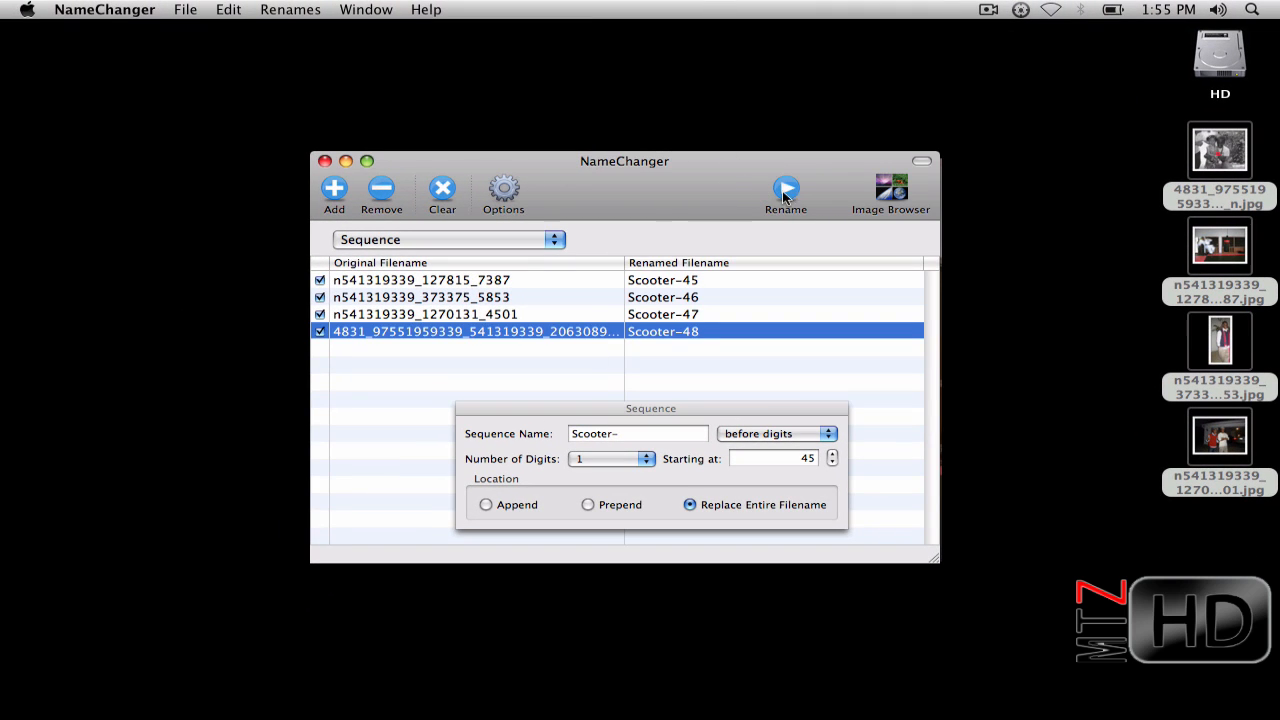
- Rename the four desktop photos to Scooter-45.jpg through Scooter-48.jpg
left_click(784, 188)
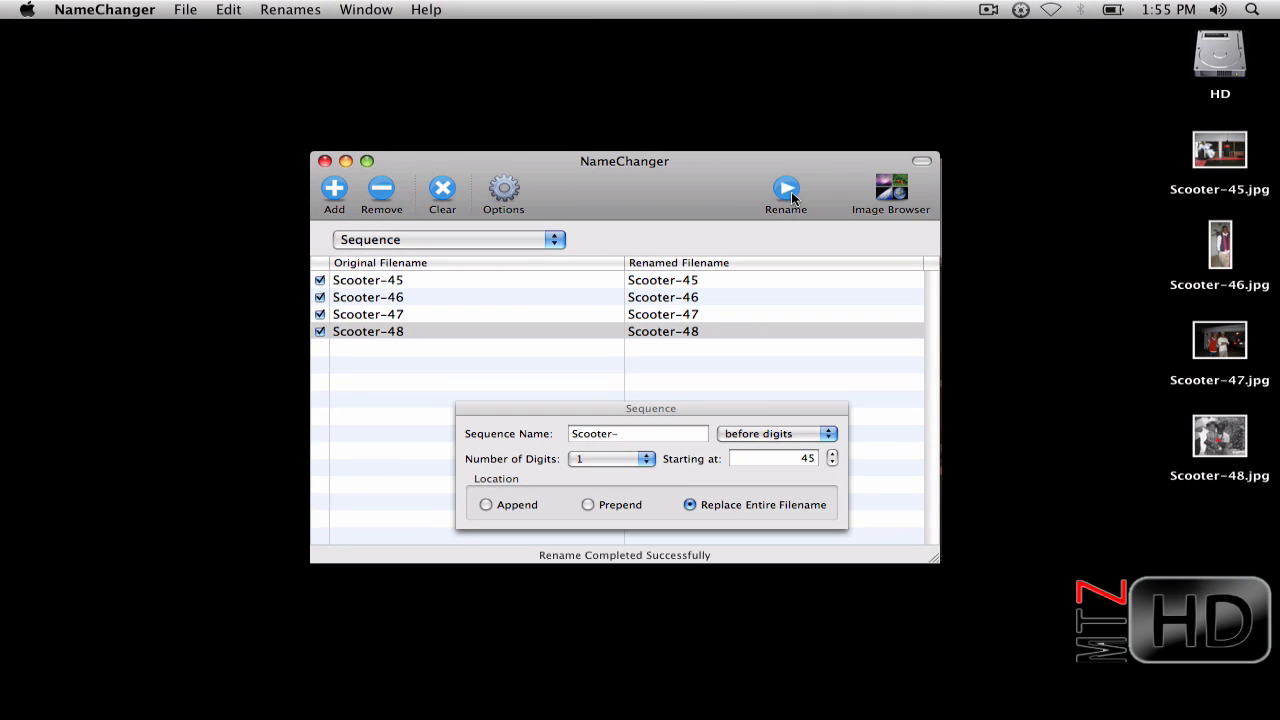
mouse_move(1188, 240)
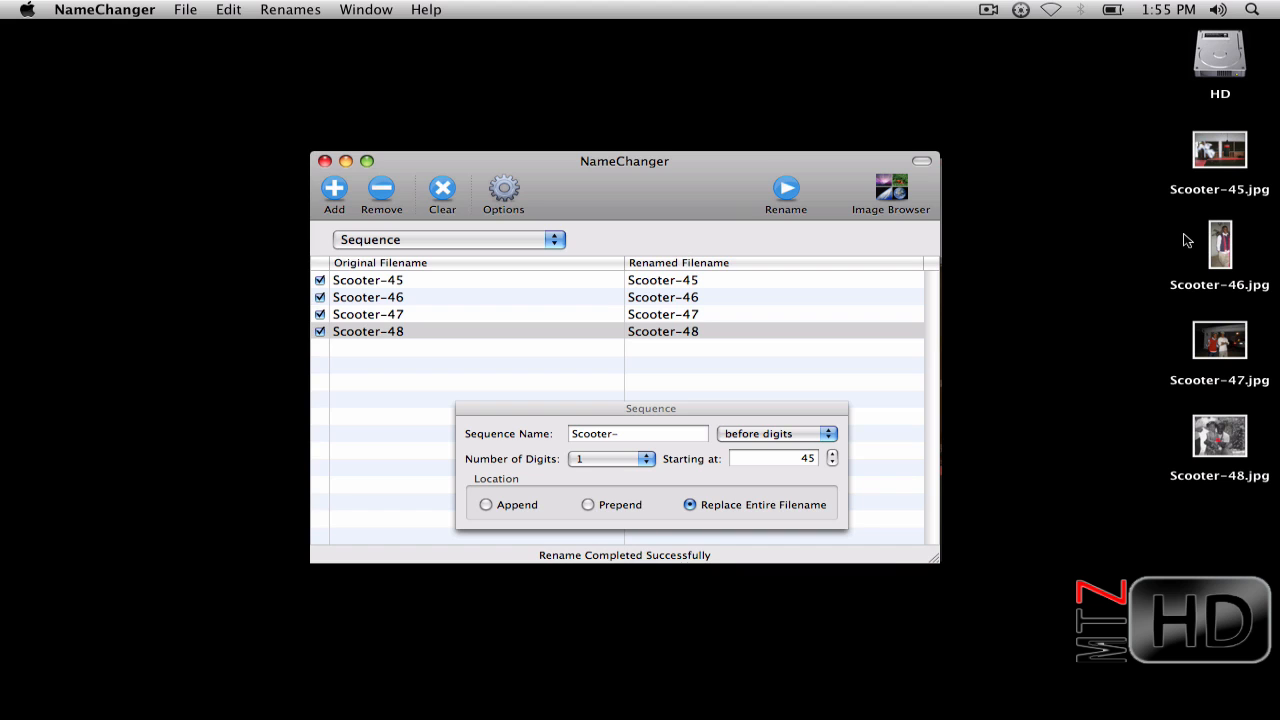